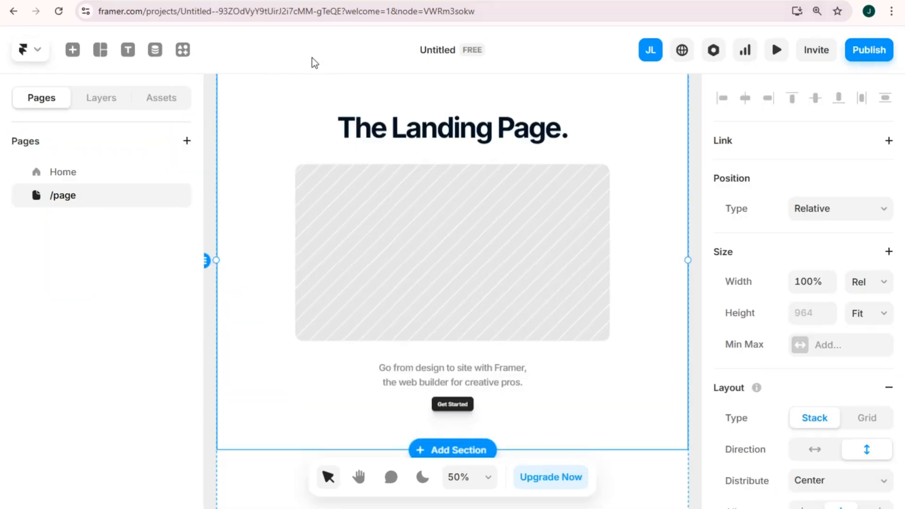
- Scroll below the landing page and bring up the Insert library of components
scroll(down, 3)
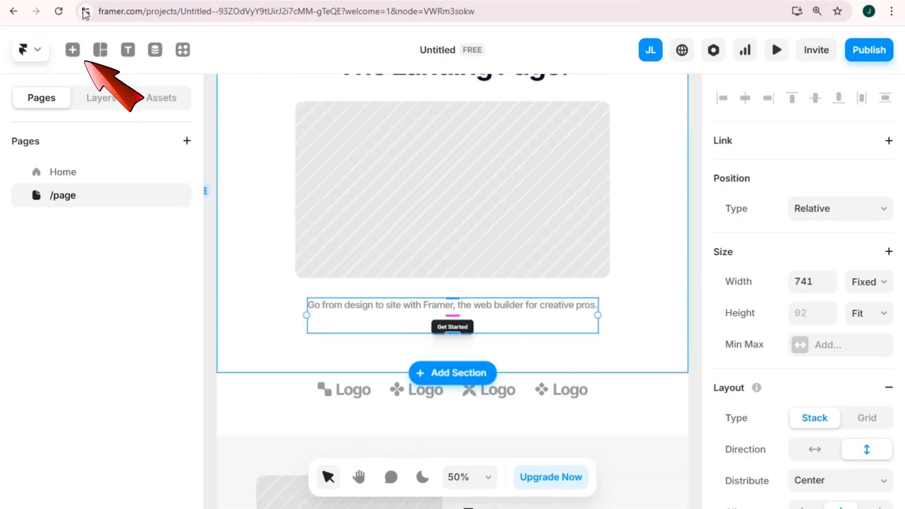
click(72, 50)
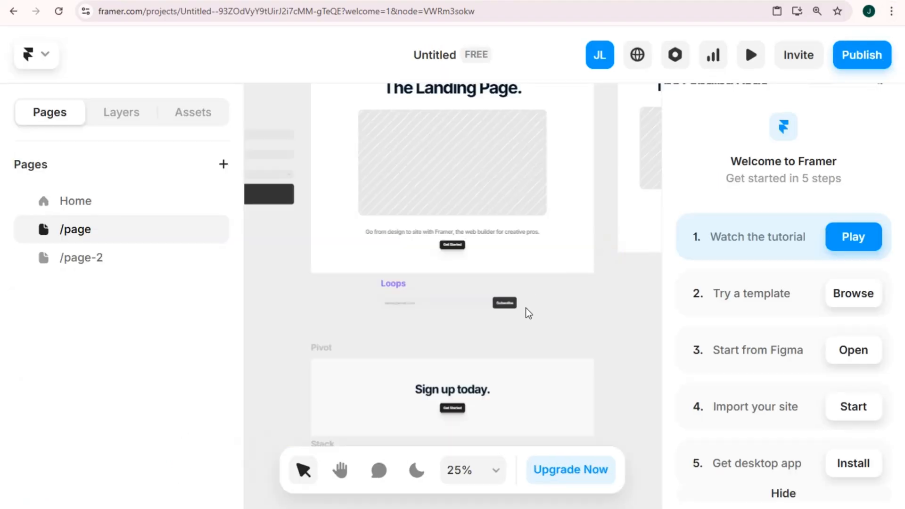
- Select the Loops signup component and reach its Font setting to choose Inter
click(443, 303)
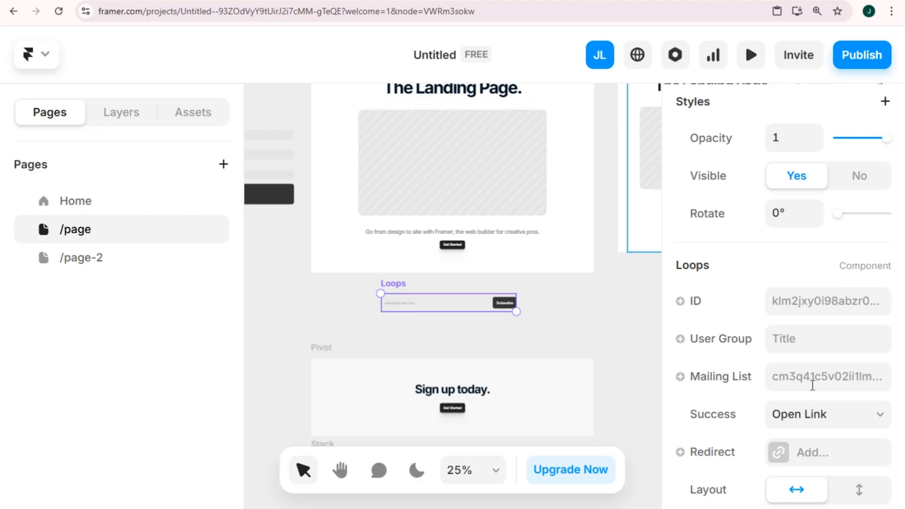
scroll(down, 3)
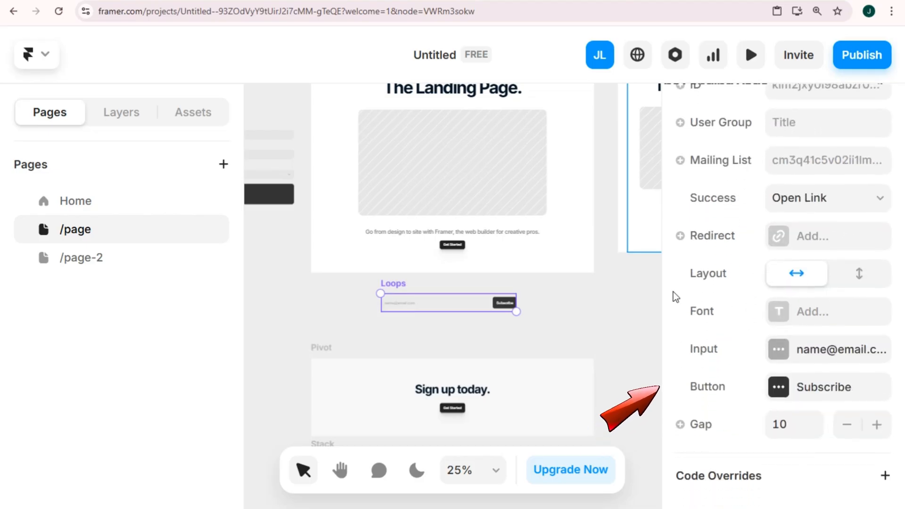
mouse_move(794, 331)
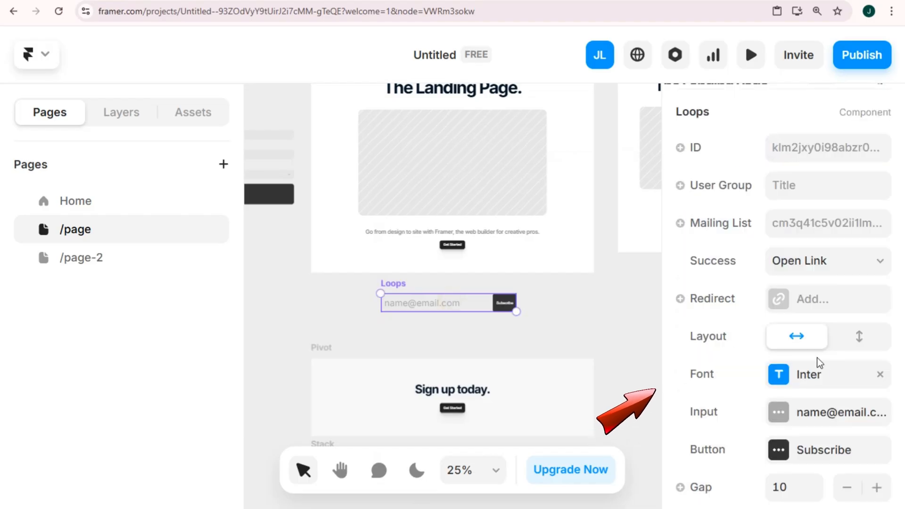
- Give the Loops component's Subscribe button a dark red #8F0A0A fill
click(779, 450)
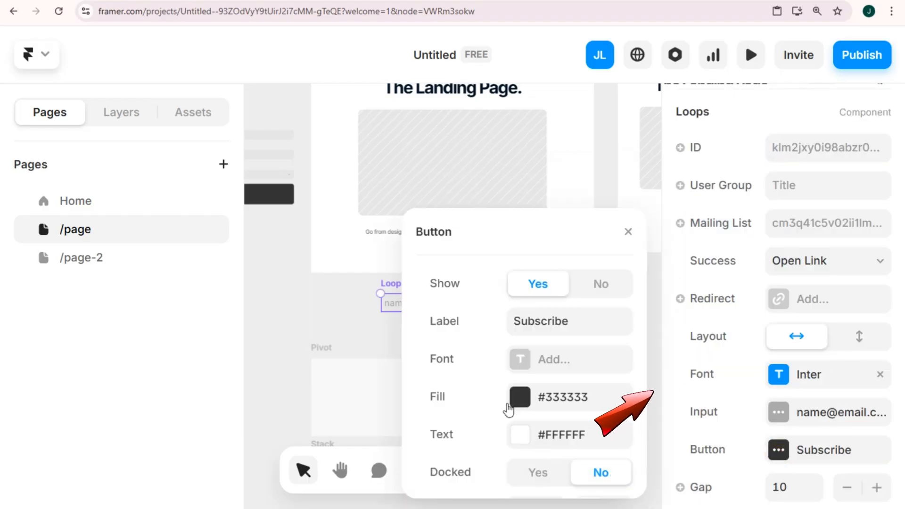
click(519, 398)
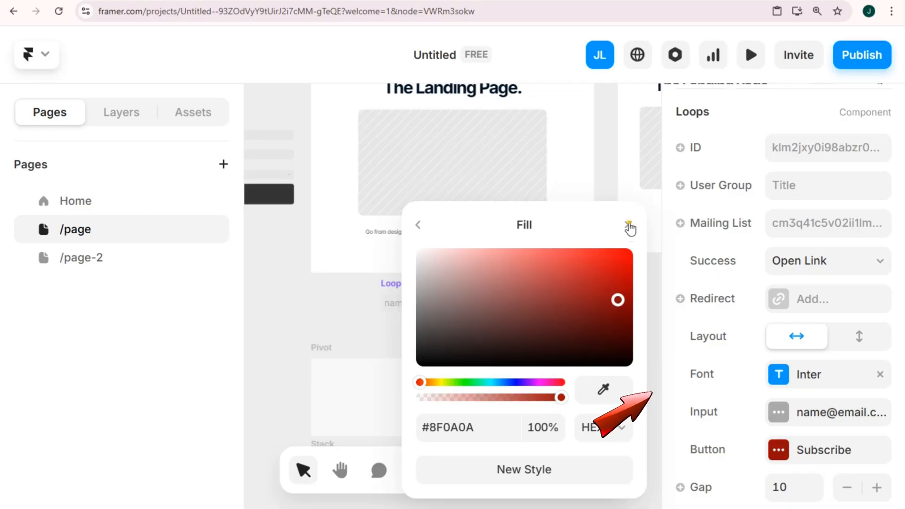
click(628, 225)
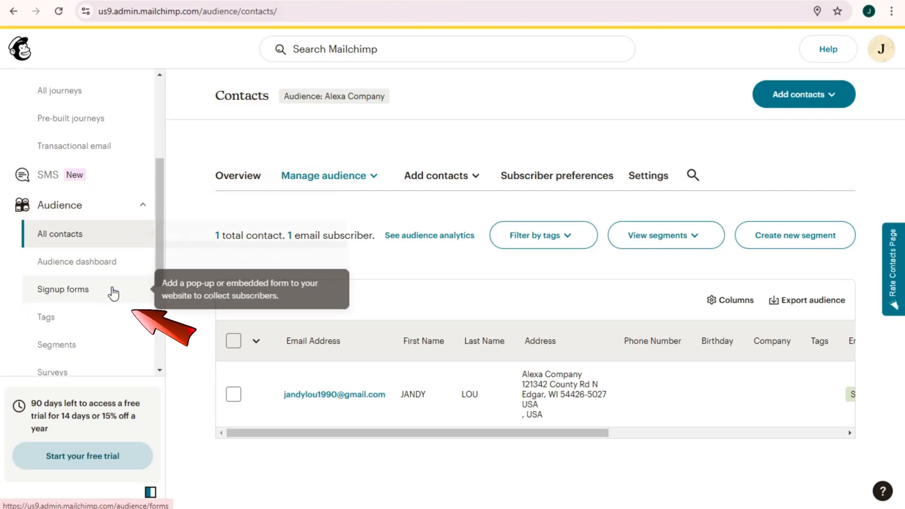
- Go to Mailchimp's Signup forms page and scroll to the form type cards
click(62, 289)
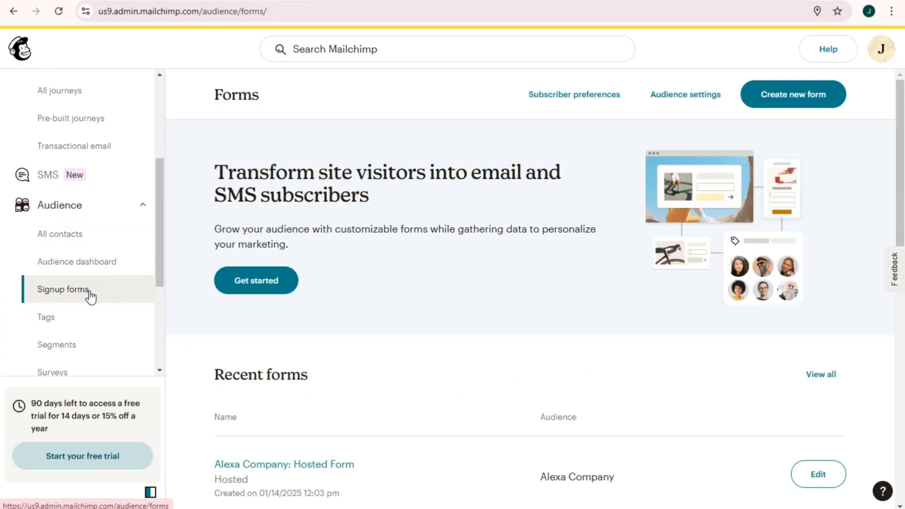
scroll(down, 3)
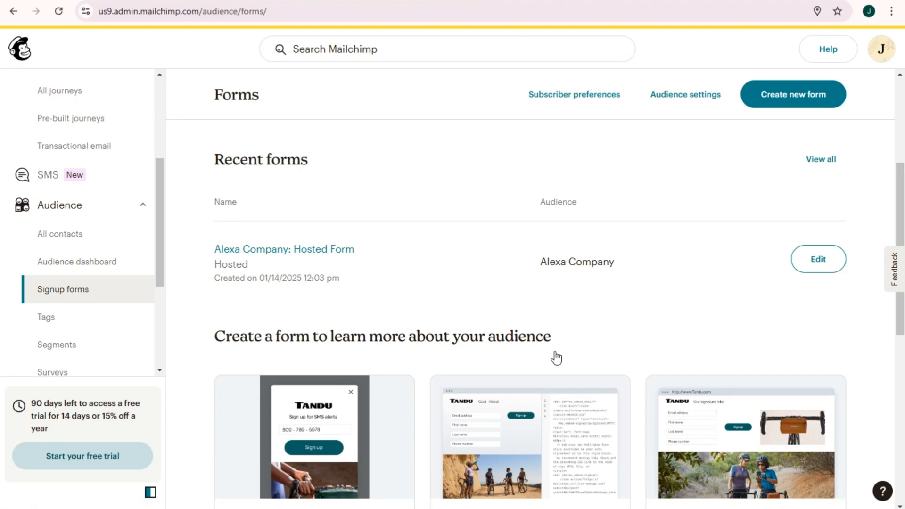
scroll(down, 3)
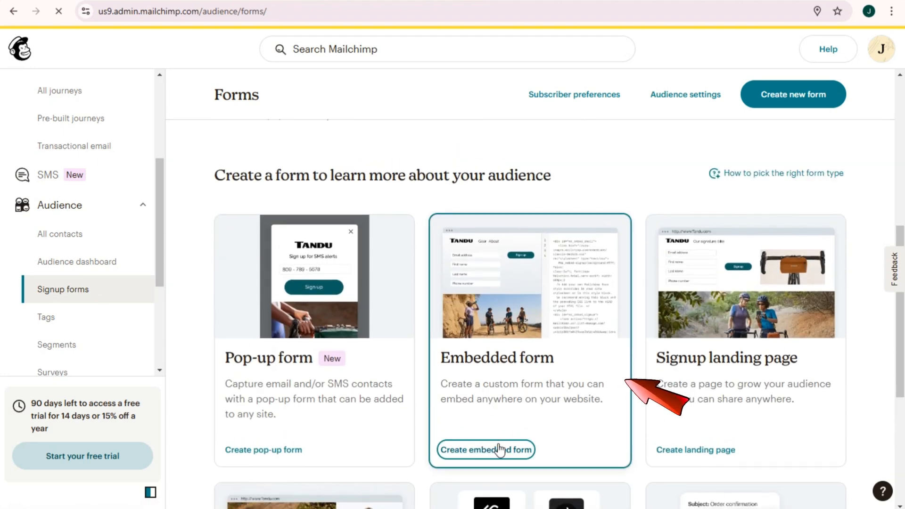
- Create an embedded signup form and continue into the form builder
click(486, 449)
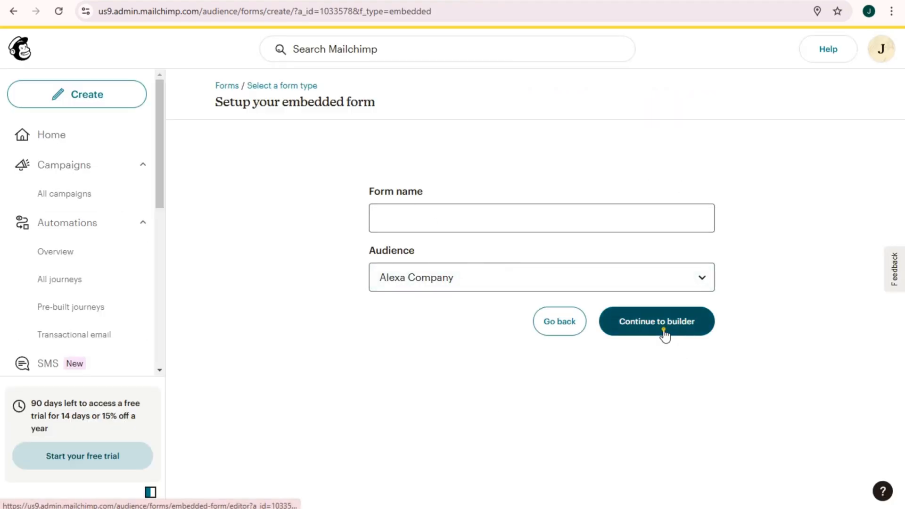
click(656, 321)
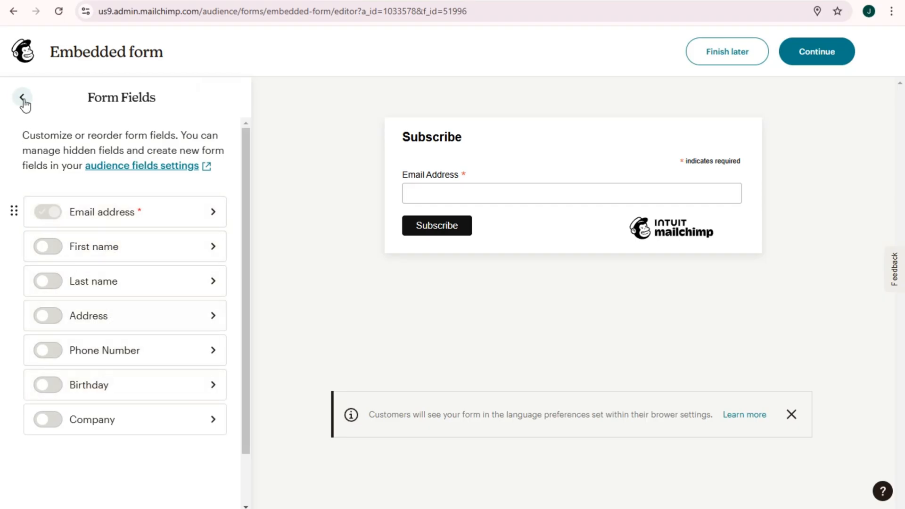
- Back out of Form Fields and Settings to the section list, then finish the embedded form
click(21, 99)
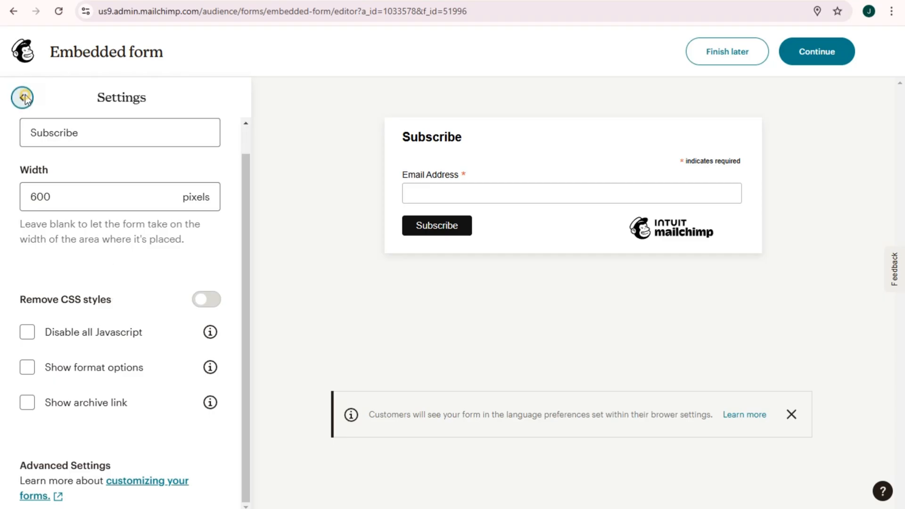
click(23, 97)
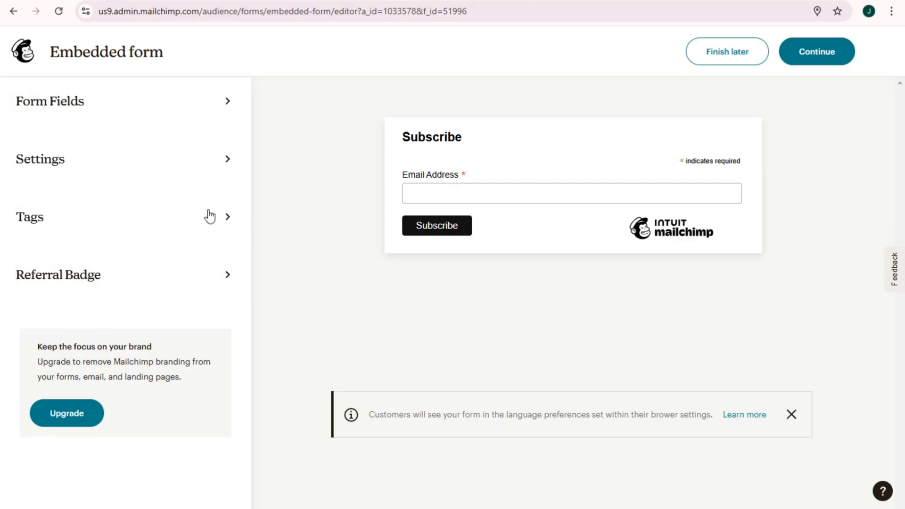
click(817, 51)
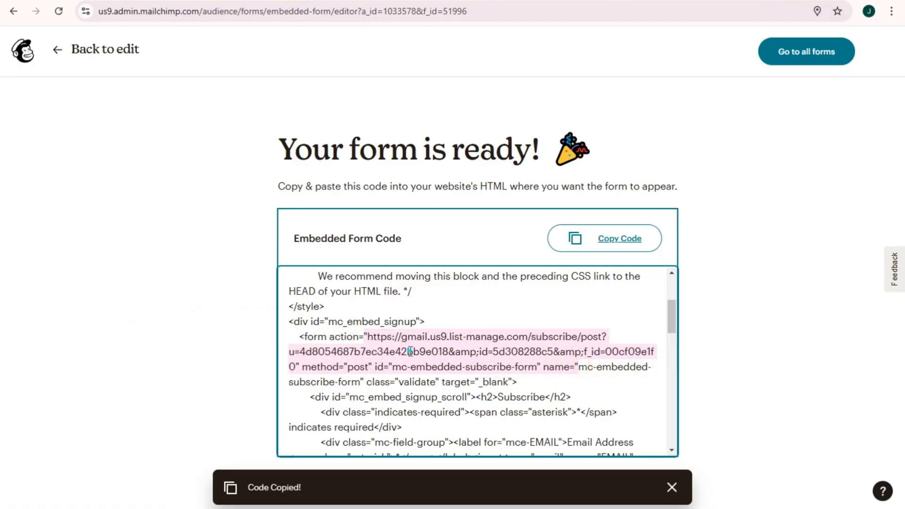
mouse_move(794, 324)
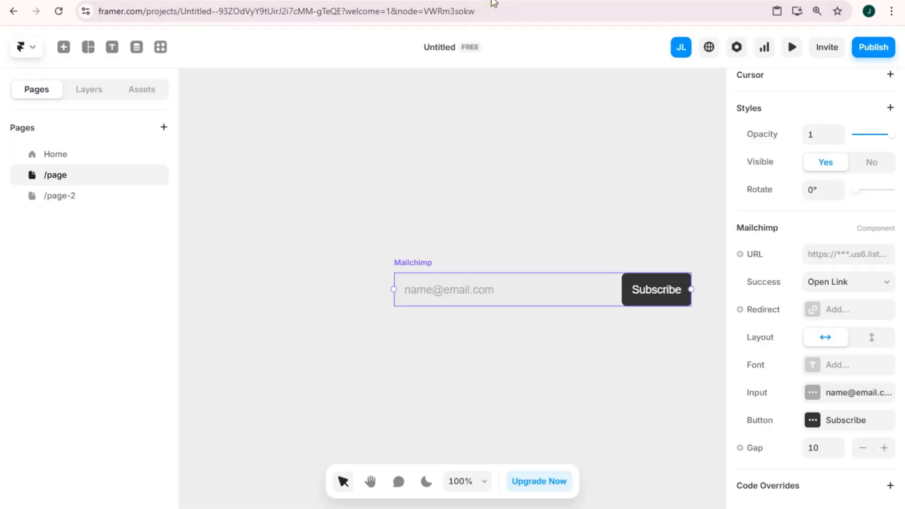
- Paste the Mailchimp form action link into the subscribe component's URL field
click(849, 255)
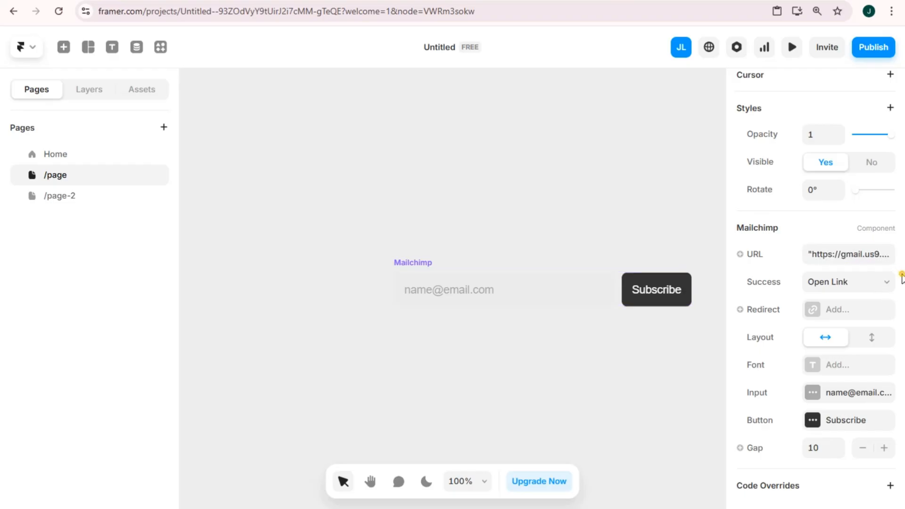
click(849, 255)
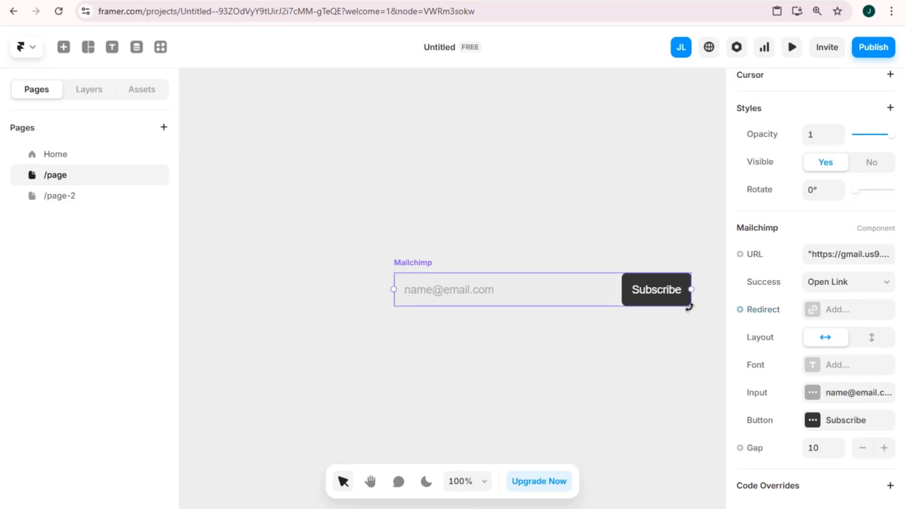
mouse_move(892, 106)
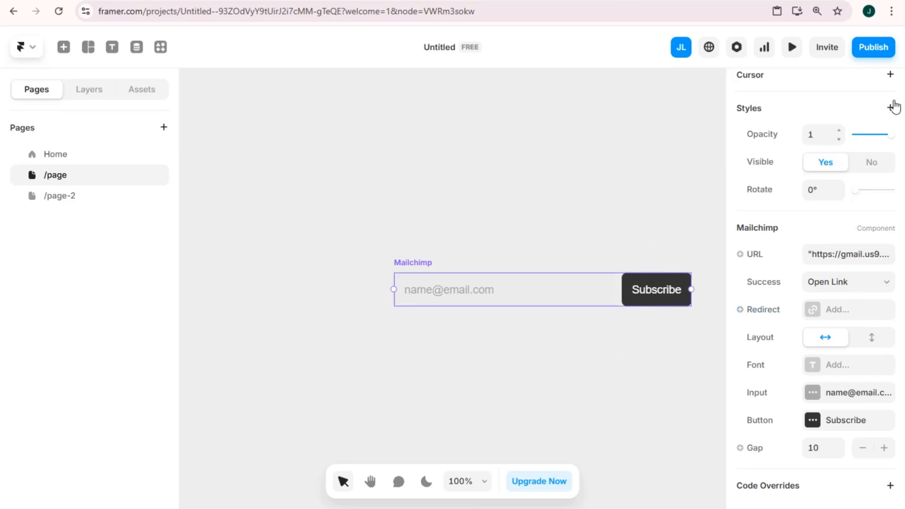